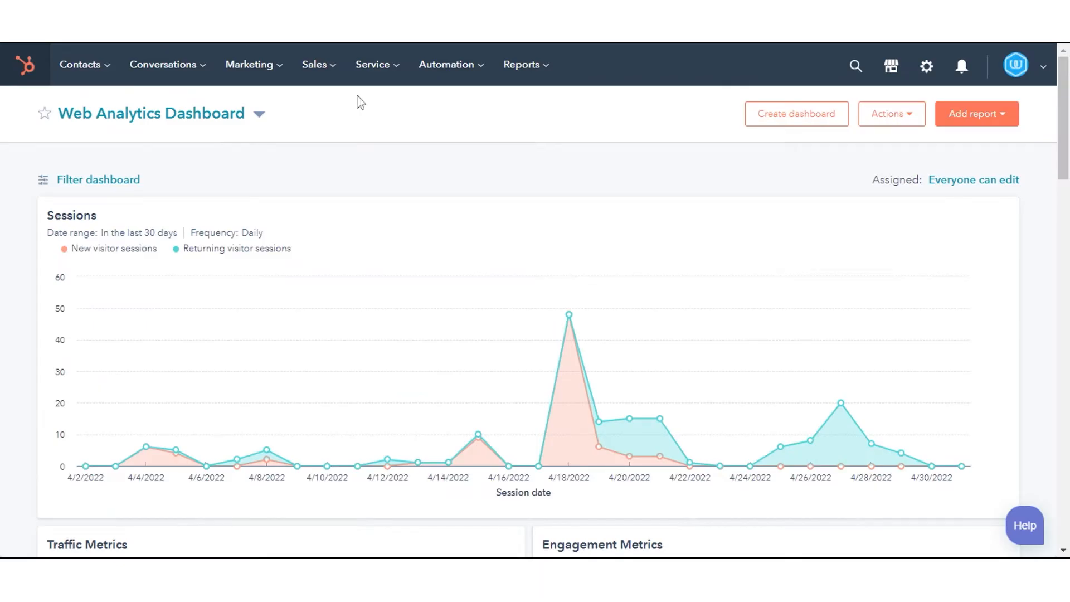
Reveal the Reports menu's reporting areas from the Web Analytics Dashboard
{"action": "left_click", "coordinate": [522, 65]}
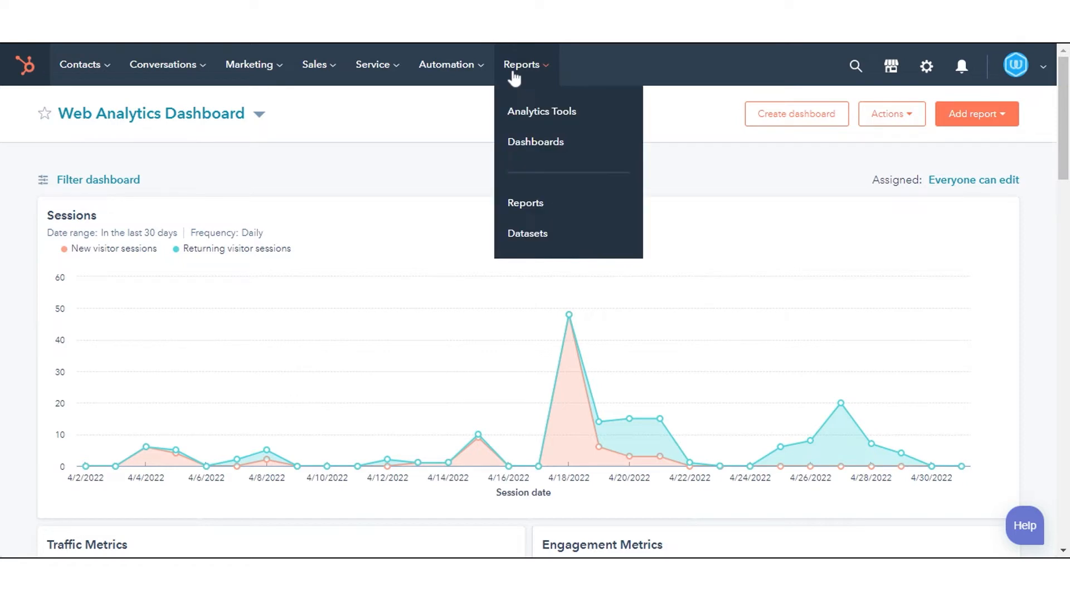
{"action": "mouse_move", "coordinate": [535, 141]}
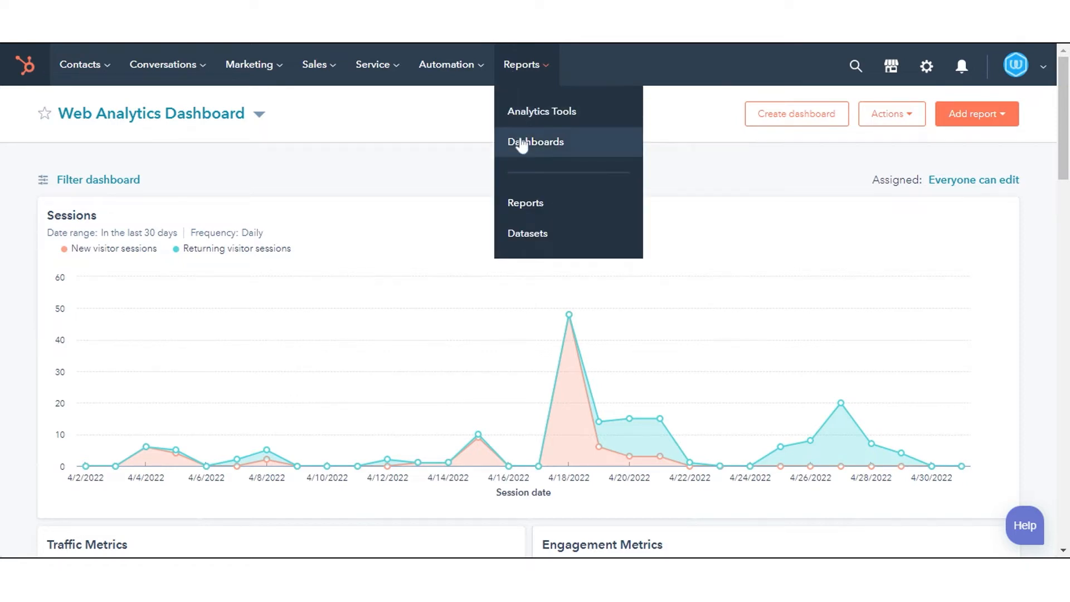
Go to Dashboards and select the Pre-Sale Registration dashboard from the dashboard list
{"action": "left_click", "coordinate": [535, 142]}
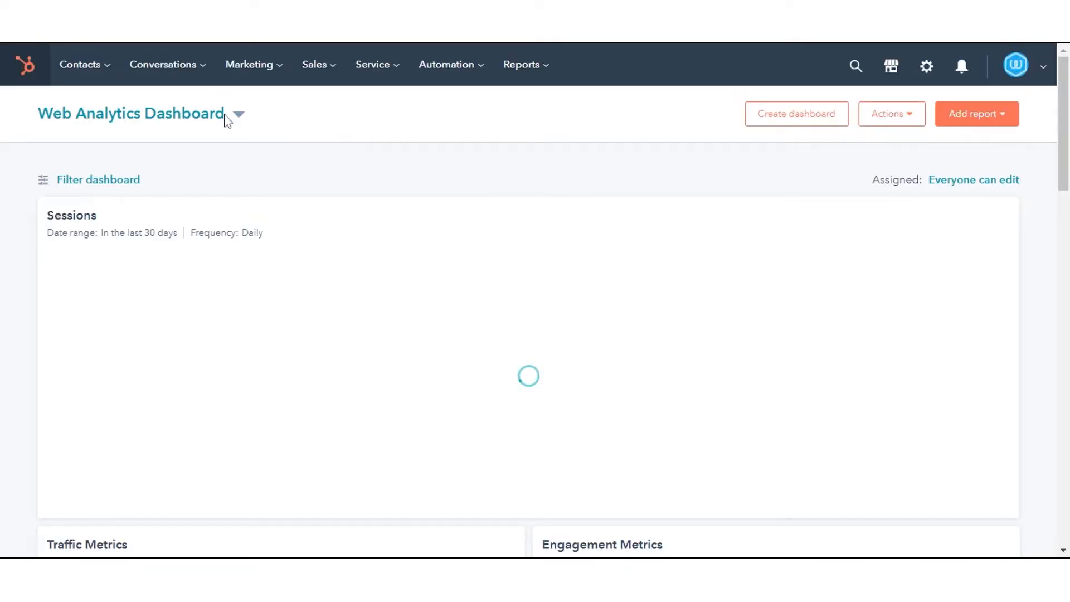
{"action": "left_click", "coordinate": [238, 114]}
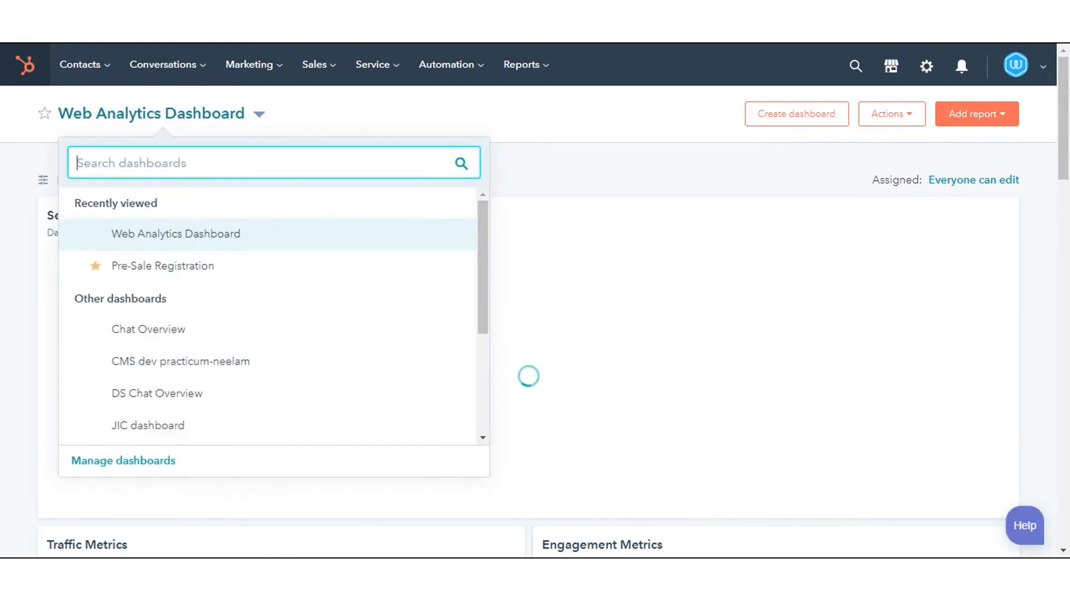
{"action": "mouse_move", "coordinate": [181, 265]}
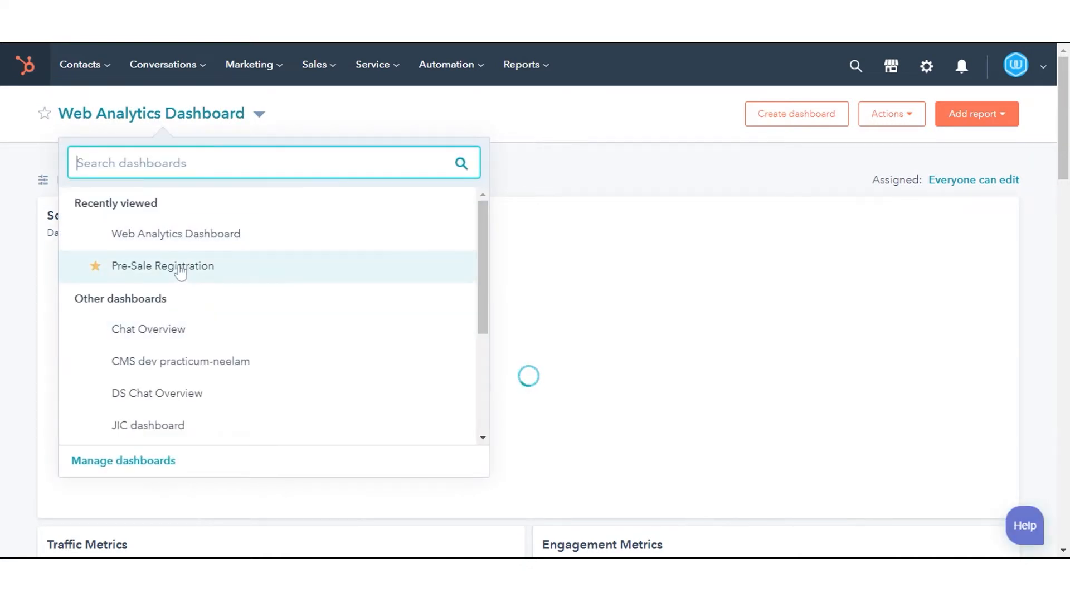
{"action": "left_click", "coordinate": [162, 265]}
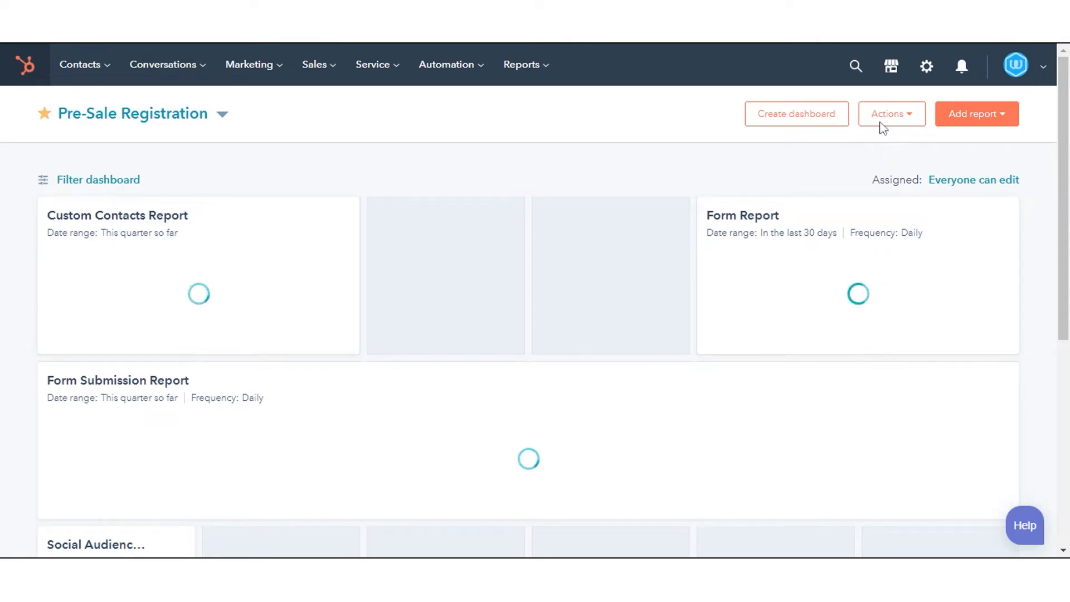
Choose Add external content from the dashboard's Actions
{"action": "left_click", "coordinate": [891, 113]}
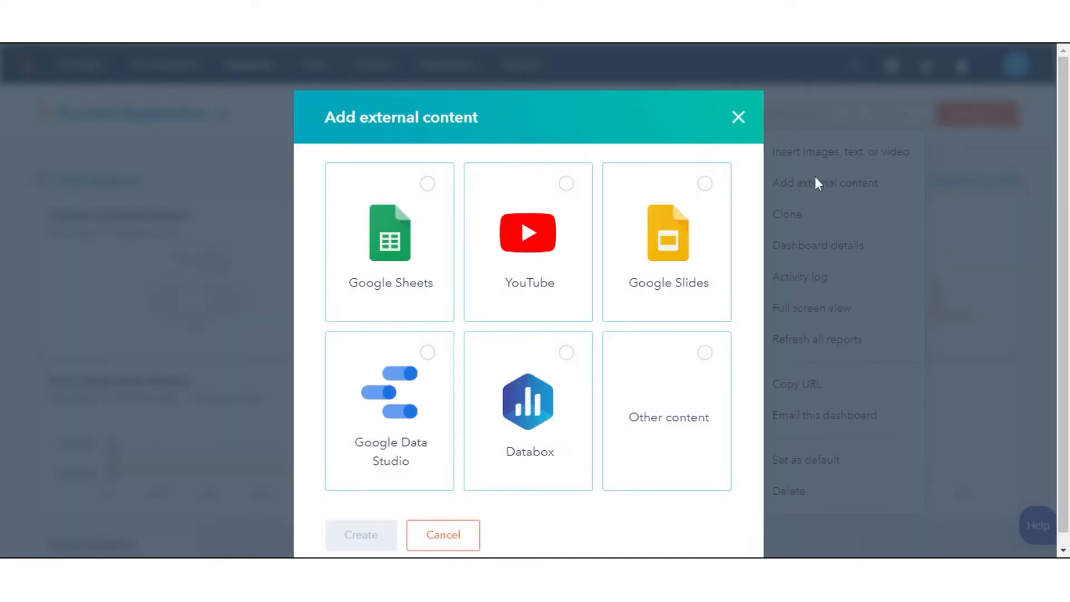
{"action": "mouse_move", "coordinate": [418, 266]}
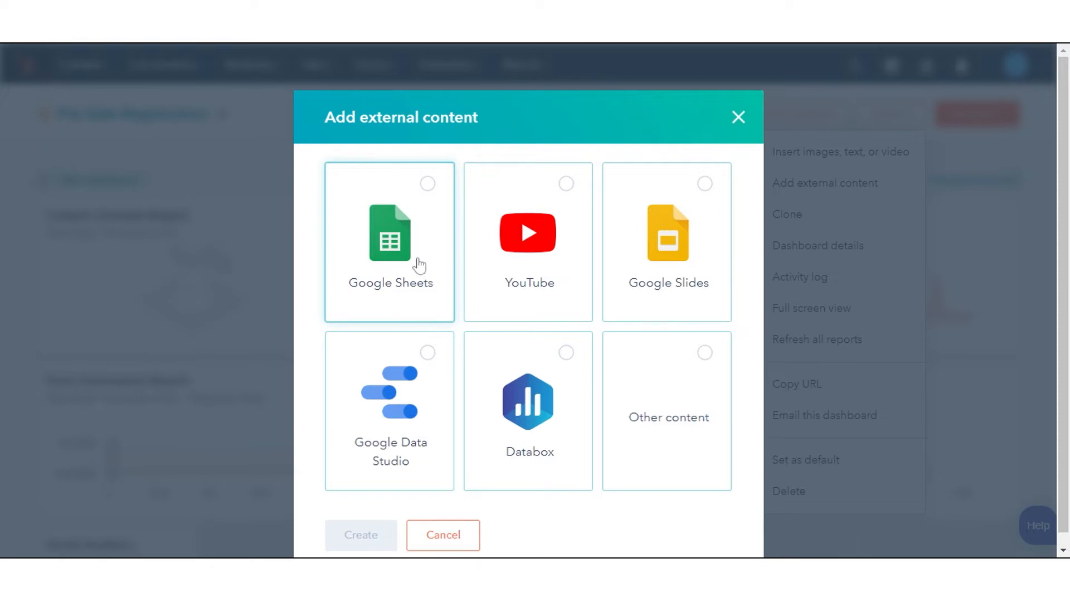
Select Google Sheets as the external content type to embed
{"action": "left_click", "coordinate": [390, 235]}
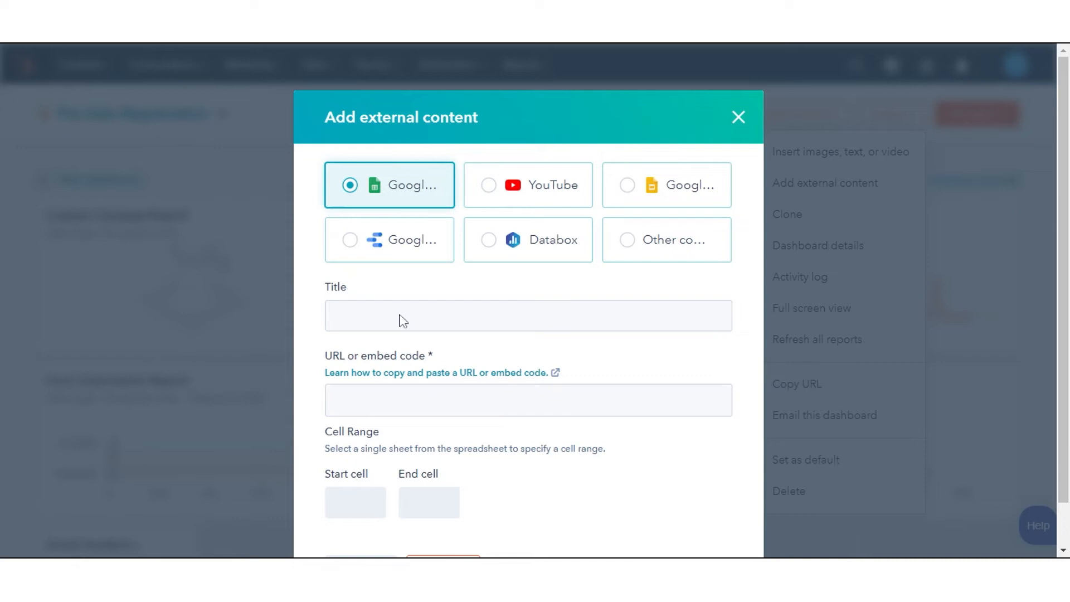
{"action": "mouse_move", "coordinate": [397, 321]}
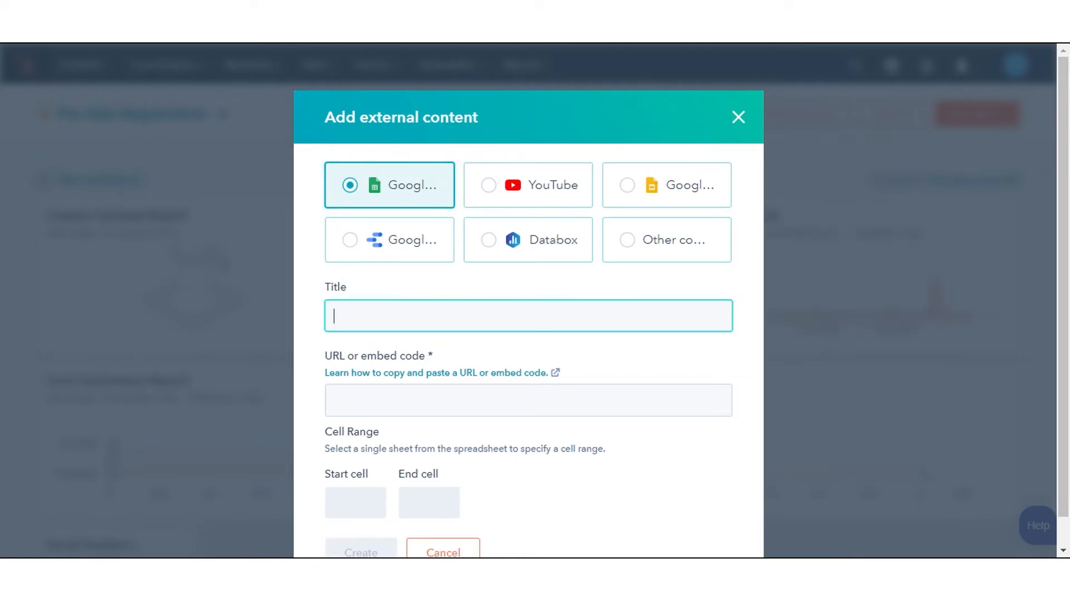
Title the card 'Master Sheet' and paste the Google Sheets spreadsheet URL as its source
{"action": "type", "text": "Master"}
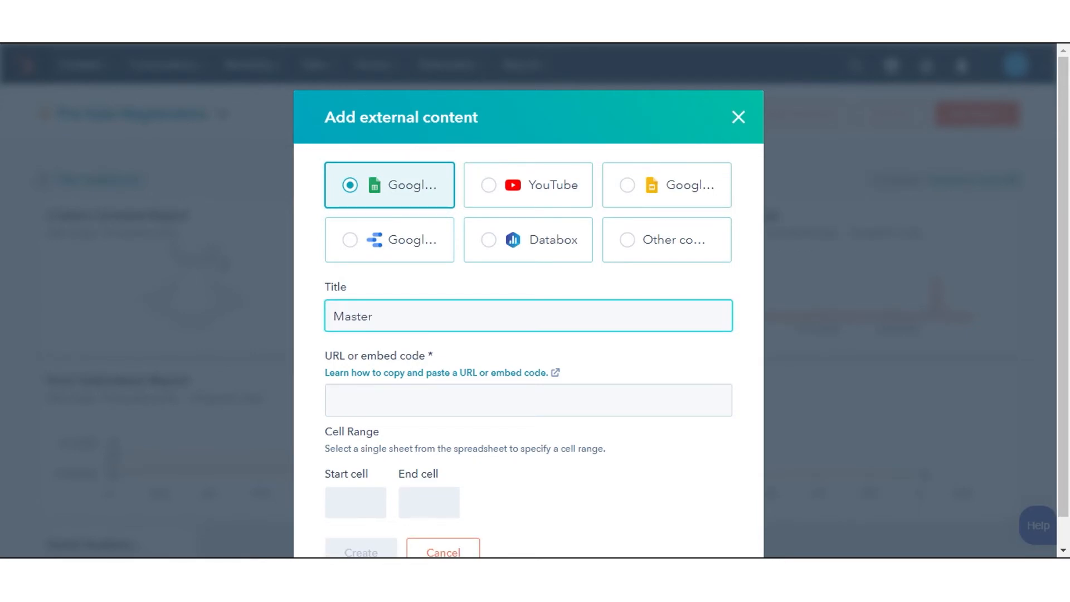
{"action": "type", "text": "Sheet"}
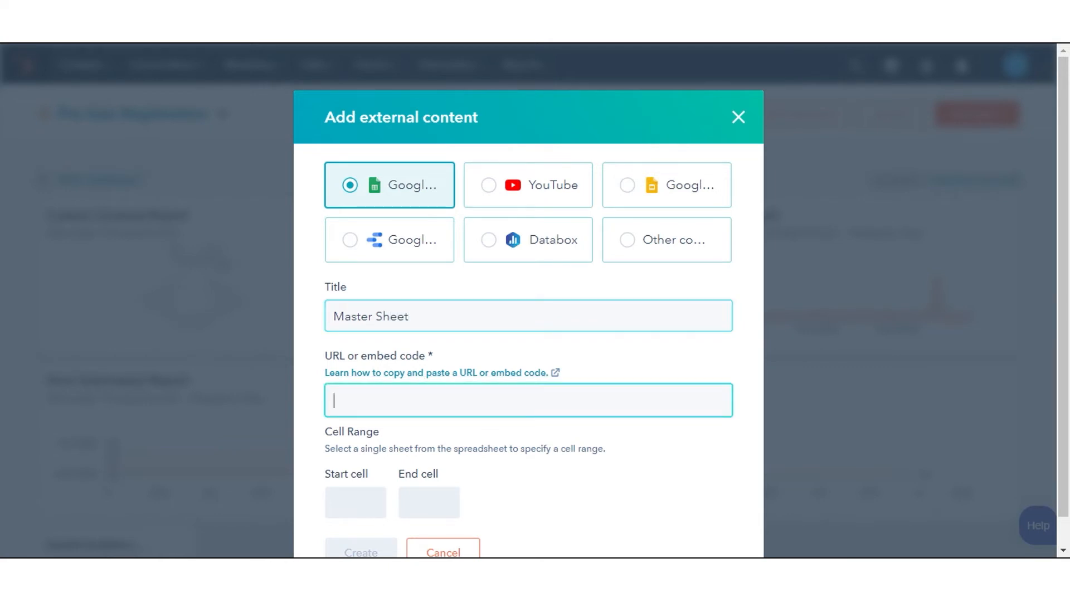
{"action": "type", "text": "https://docs.google.com/spreadsheets/d/1iT_1_rqk8277NlbFbytoVzAgMAtaPXcQiycibC62Muc/edit?usp=sharing"}
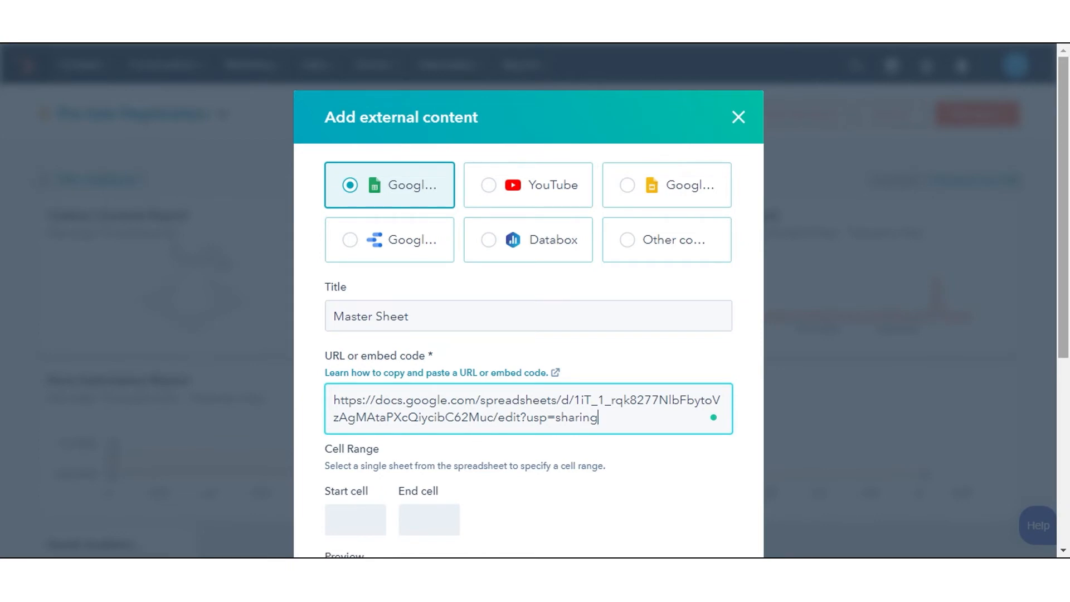
{"action": "scroll", "scroll_direction": "down", "scroll_amount": 3}
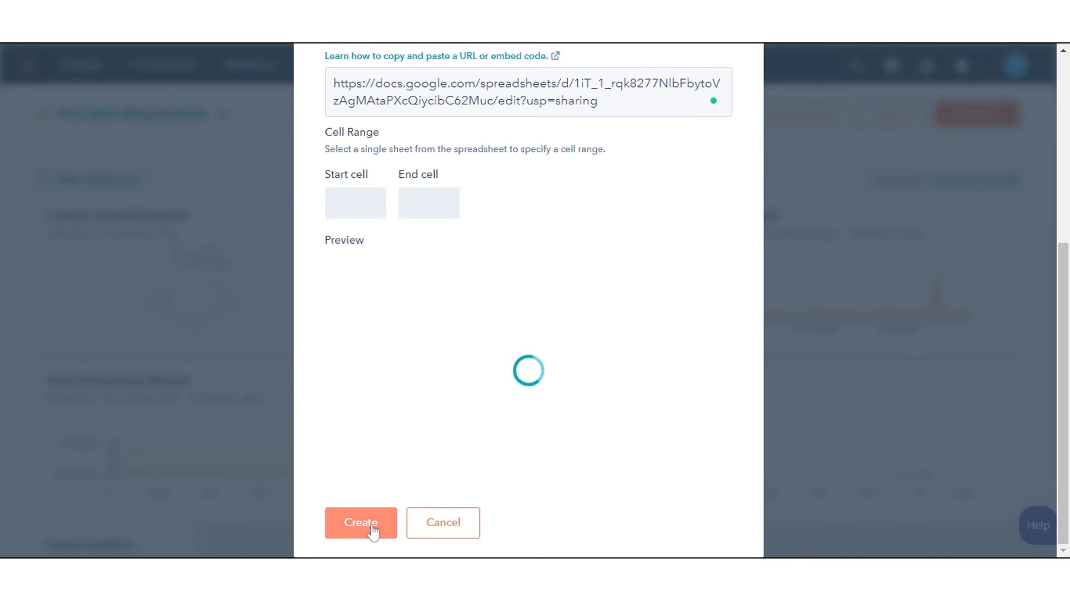
Create the Master Sheet card on the Pre-Sale Registration dashboard
{"action": "left_click", "coordinate": [360, 522]}
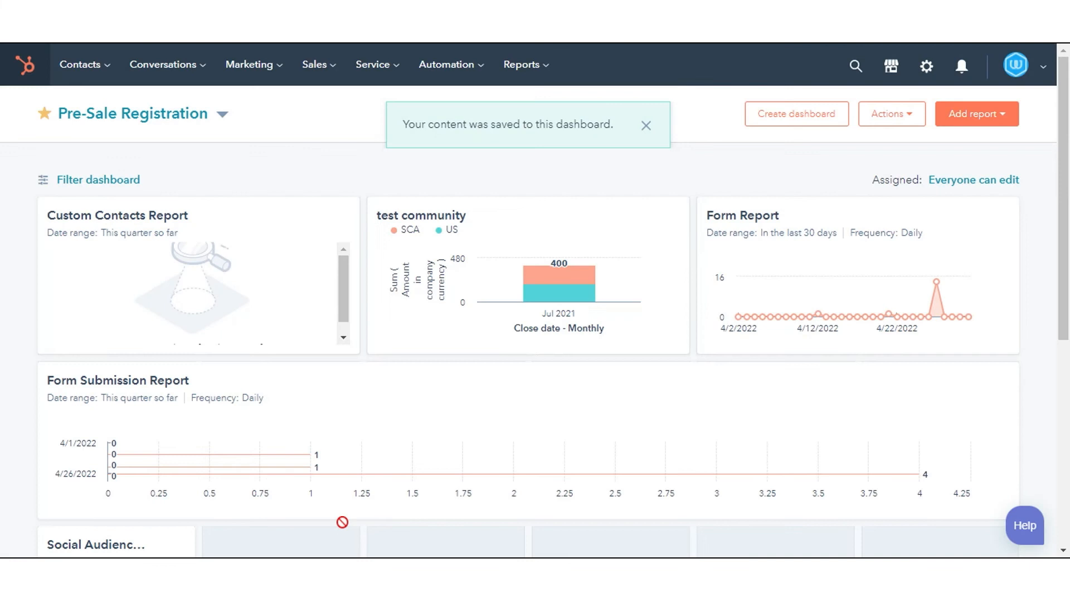
{"action": "mouse_move", "coordinate": [370, 505]}
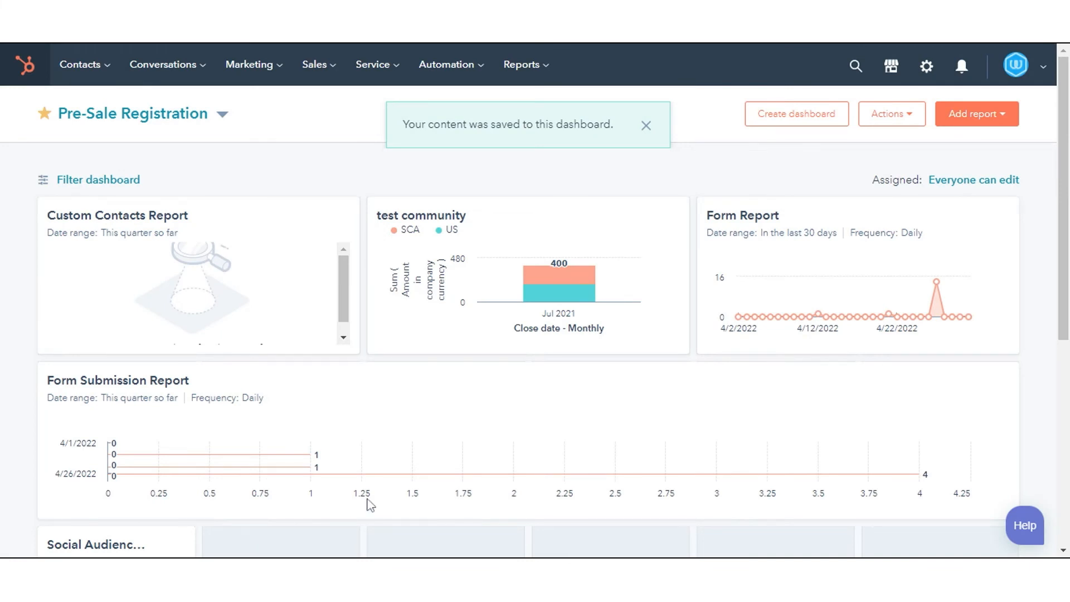